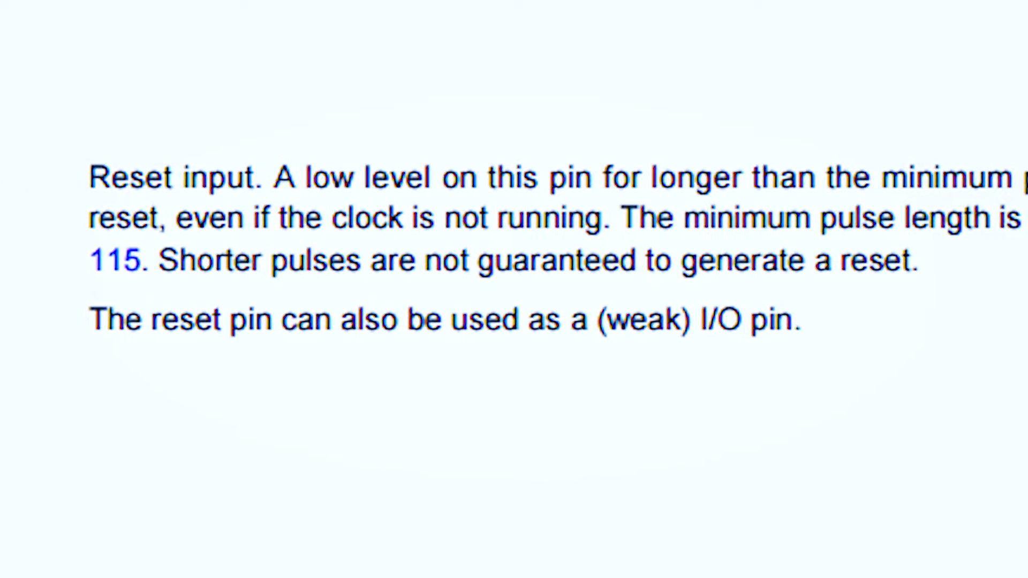
{"action": "scroll", "scroll_direction": "up", "scroll_amount": 3}
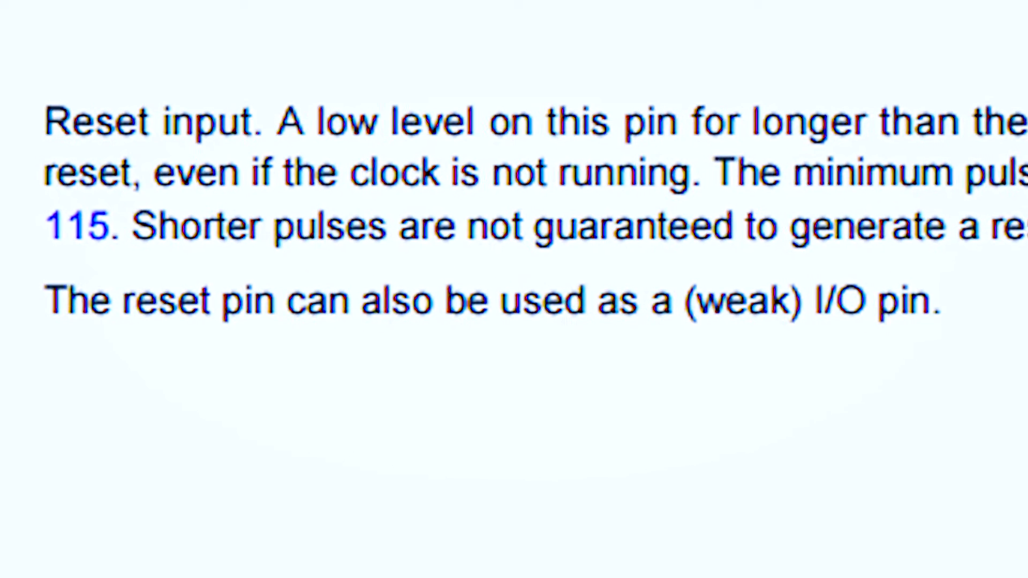